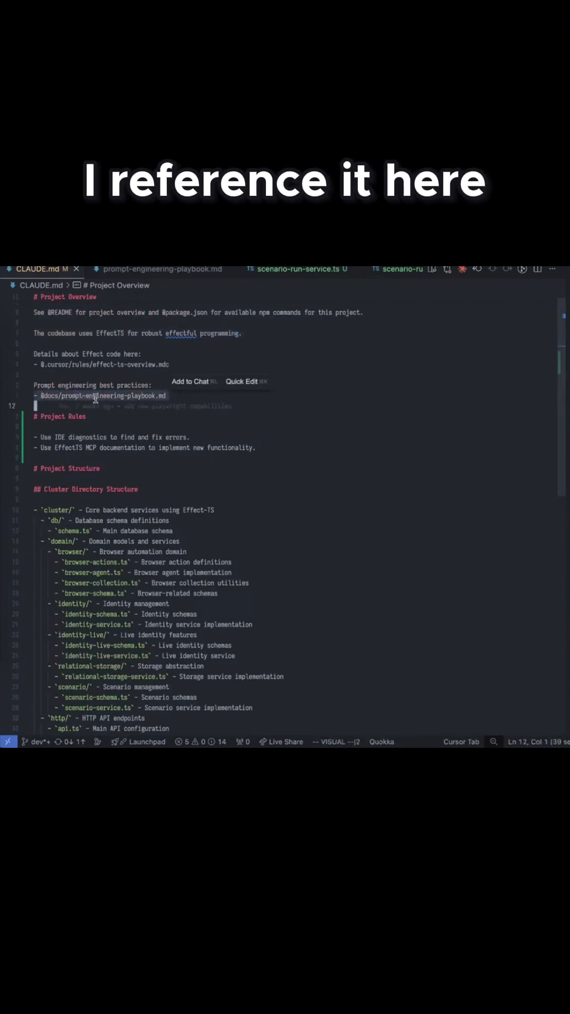
click(161, 268)
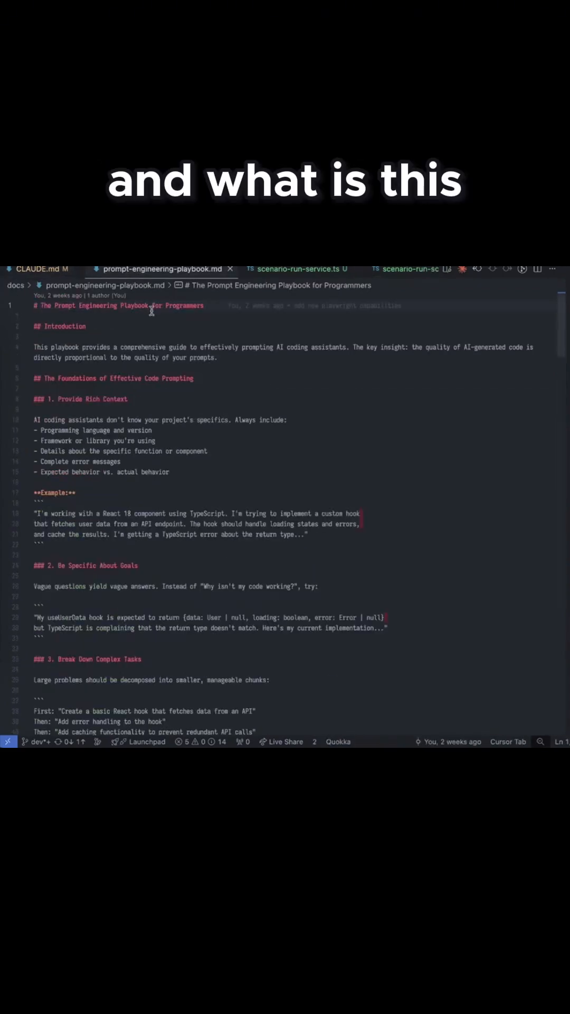